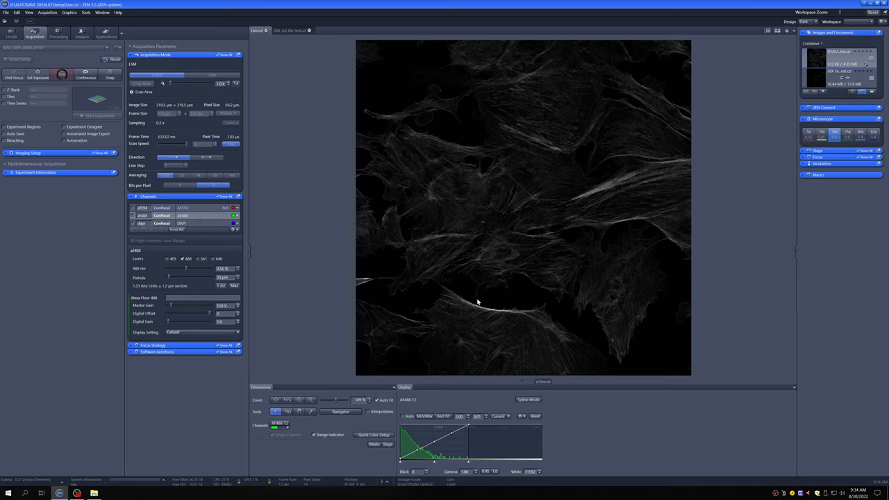
{"action": "mouse_move", "coordinate": [528, 221]}
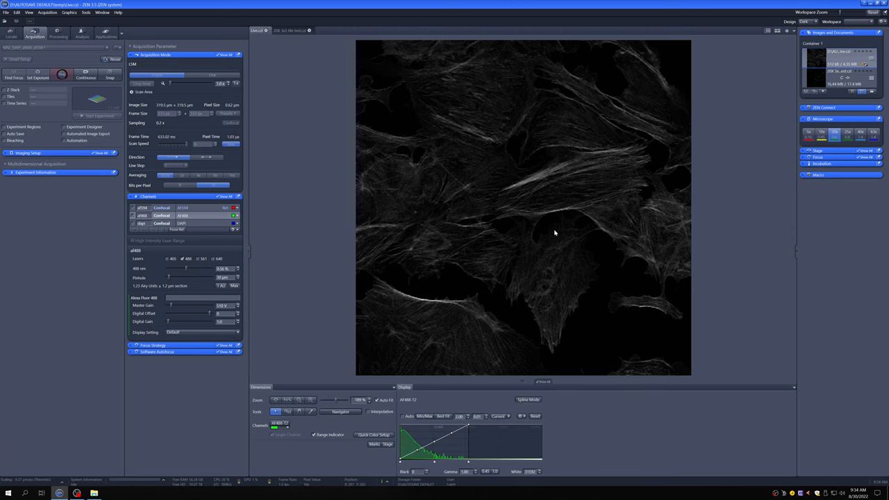
{"action": "mouse_move", "coordinate": [513, 206]}
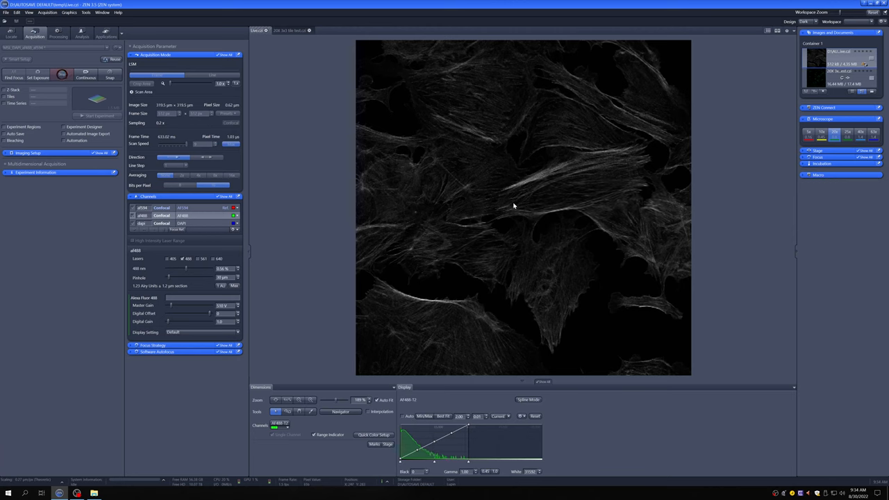
{"action": "mouse_move", "coordinate": [604, 324]}
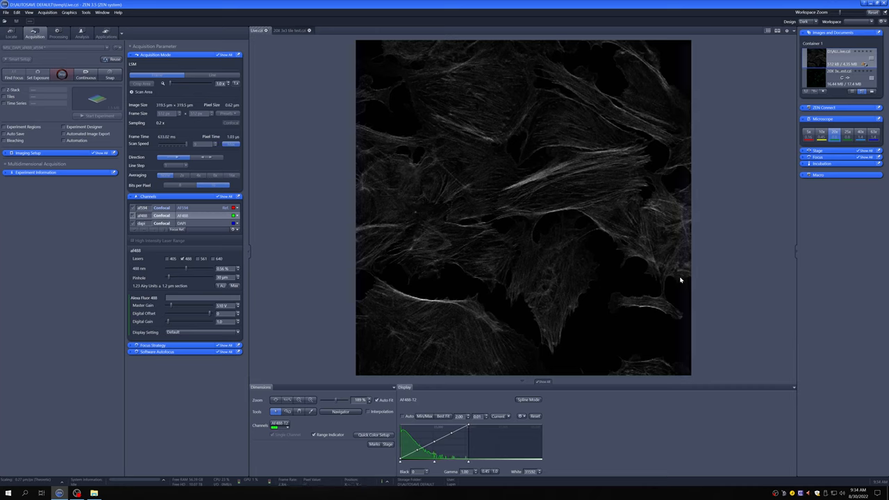
{"action": "mouse_move", "coordinate": [651, 304]}
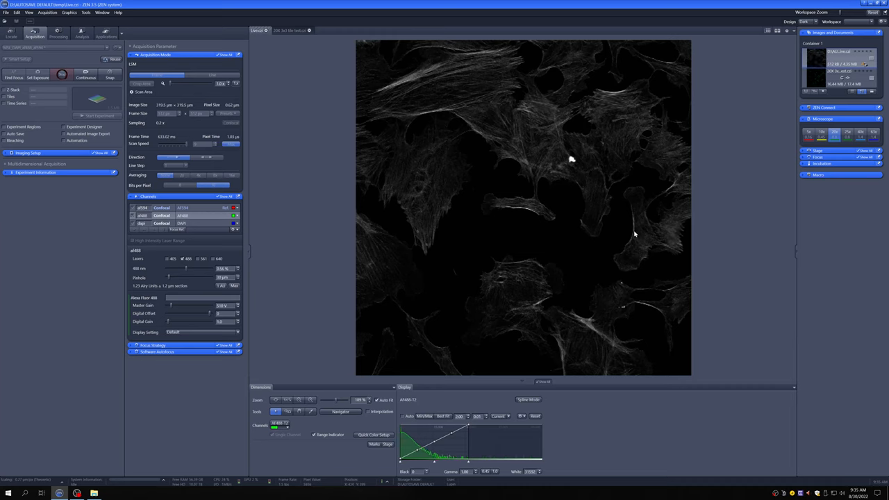
{"action": "mouse_move", "coordinate": [590, 325]}
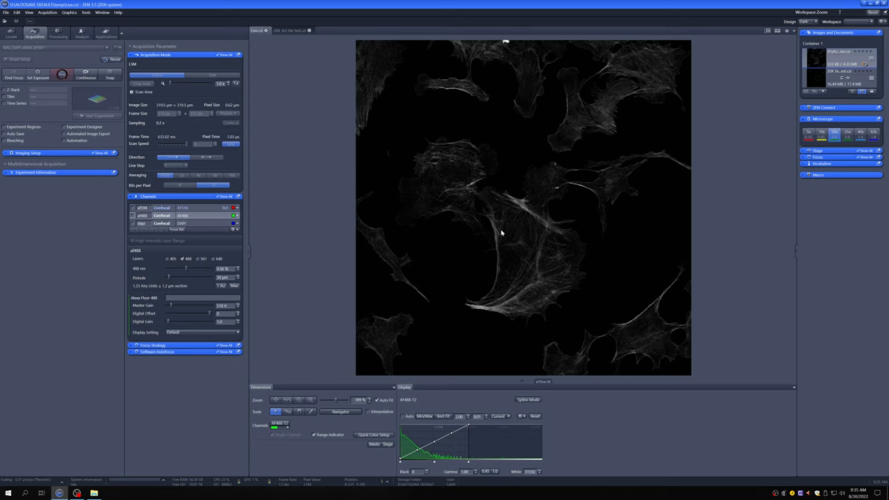
{"action": "mouse_move", "coordinate": [513, 75]}
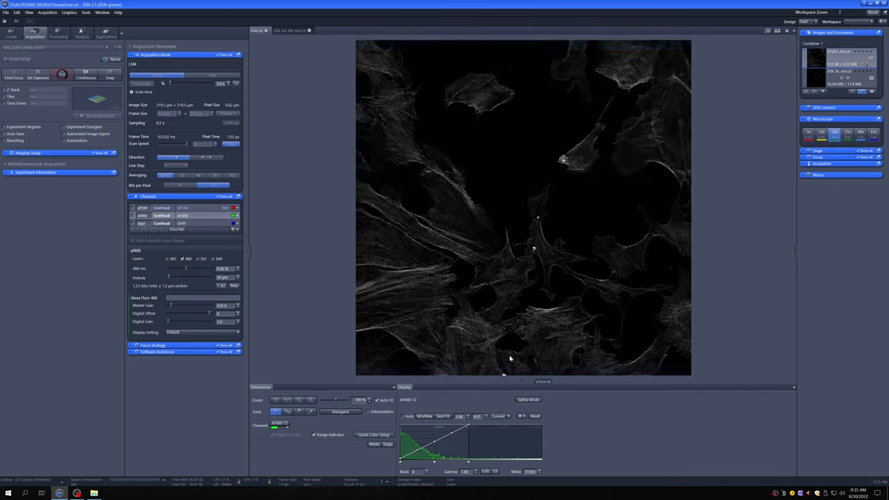
{"action": "mouse_move", "coordinate": [516, 210]}
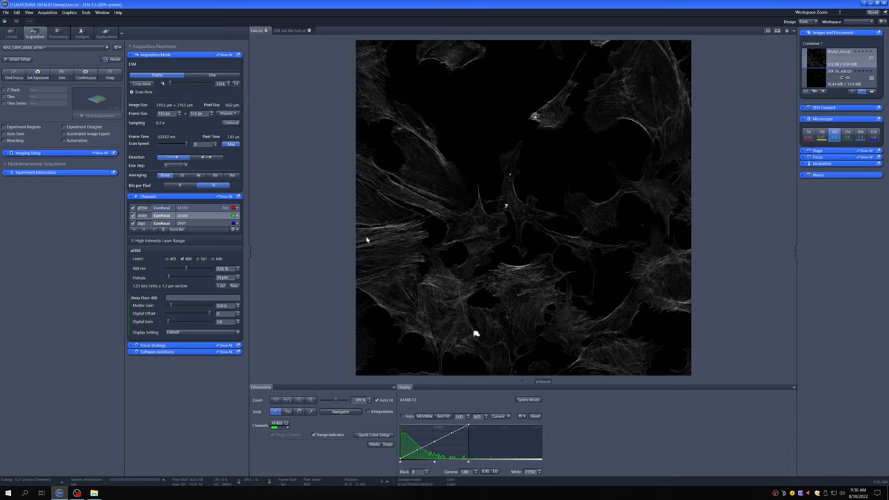
{"action": "mouse_move", "coordinate": [387, 314]}
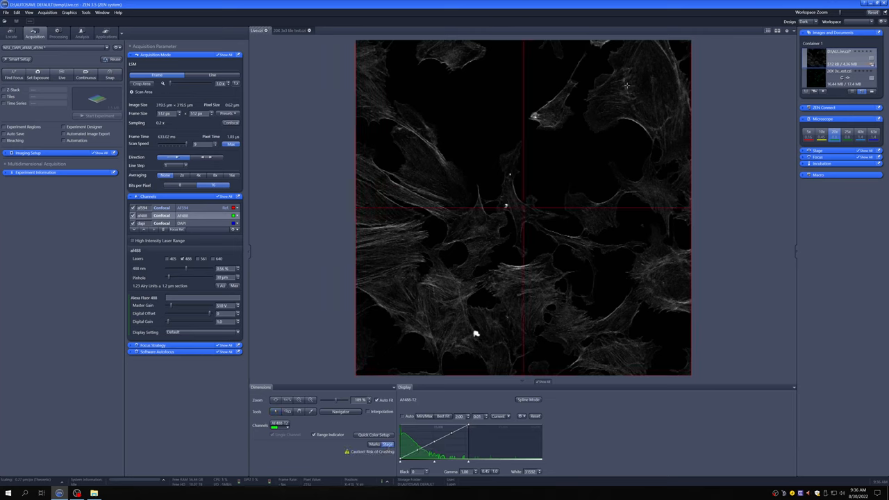
{"action": "mouse_move", "coordinate": [618, 89]}
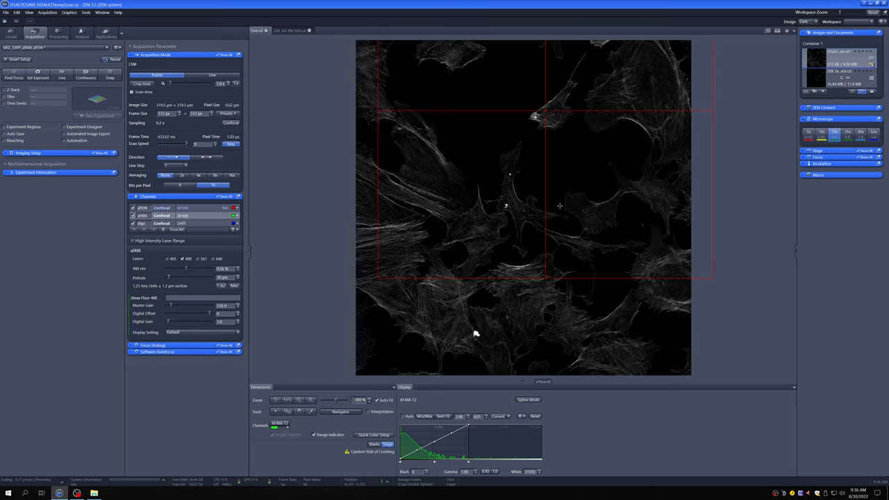
{"action": "mouse_move", "coordinate": [286, 143]}
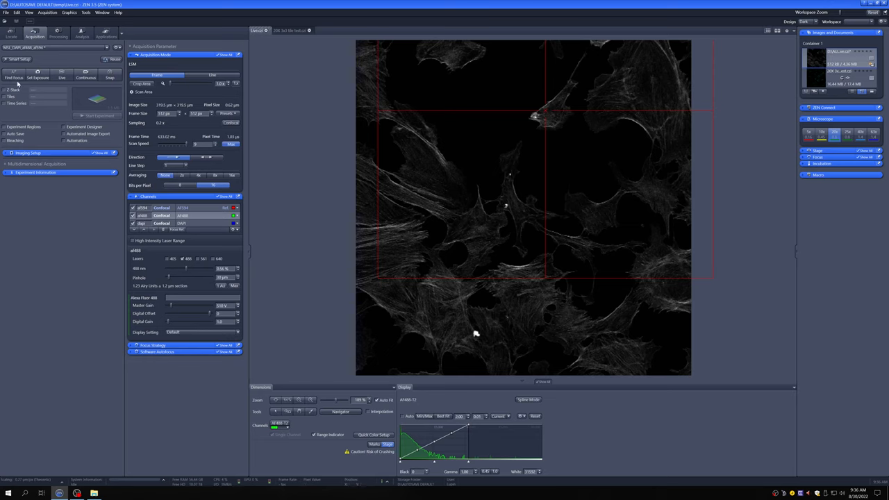
{"action": "mouse_move", "coordinate": [507, 118]}
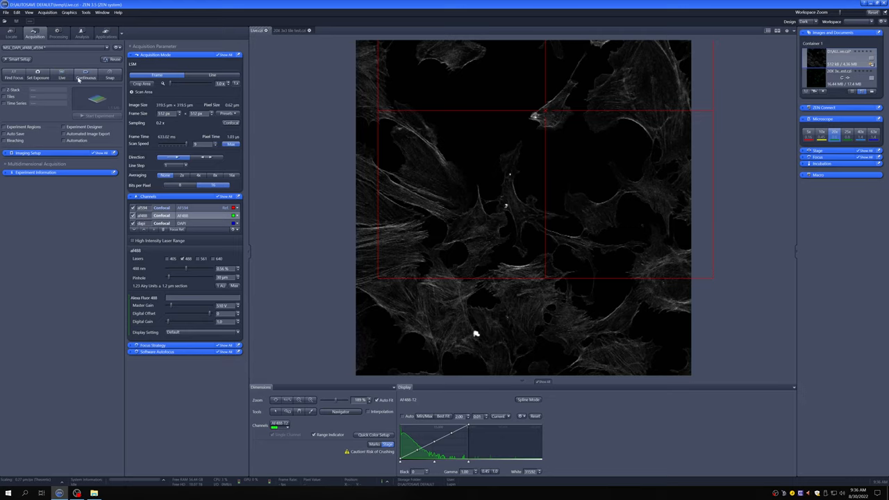
- Start a live scan of the repositioned field of actin-stained cells
{"action": "left_click", "coordinate": [85, 73]}
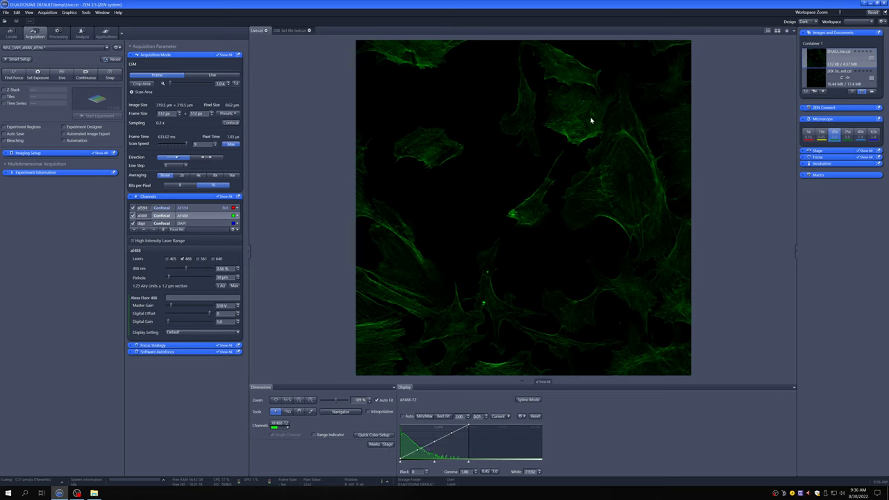
{"action": "mouse_move", "coordinate": [699, 215]}
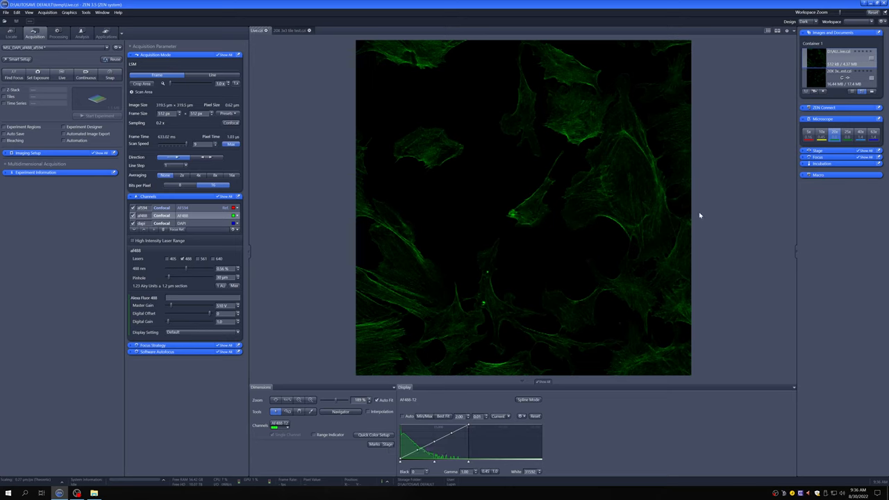
{"action": "mouse_move", "coordinate": [514, 266]}
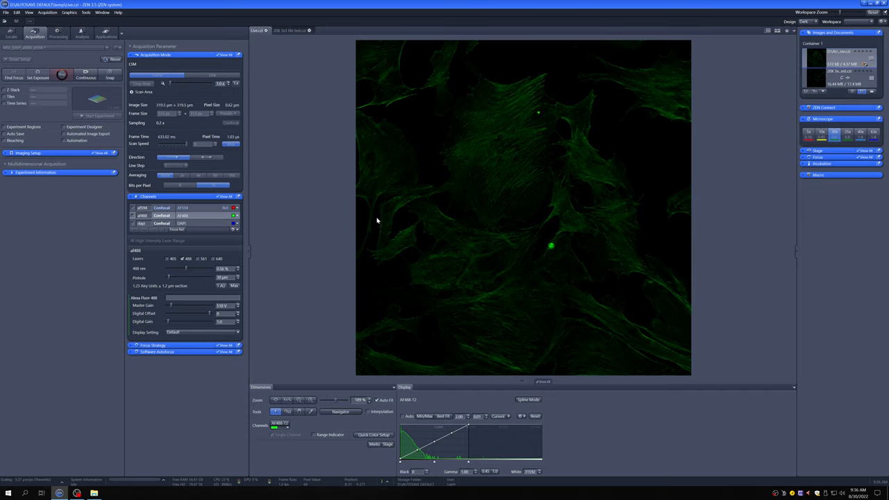
{"action": "mouse_move", "coordinate": [338, 213]}
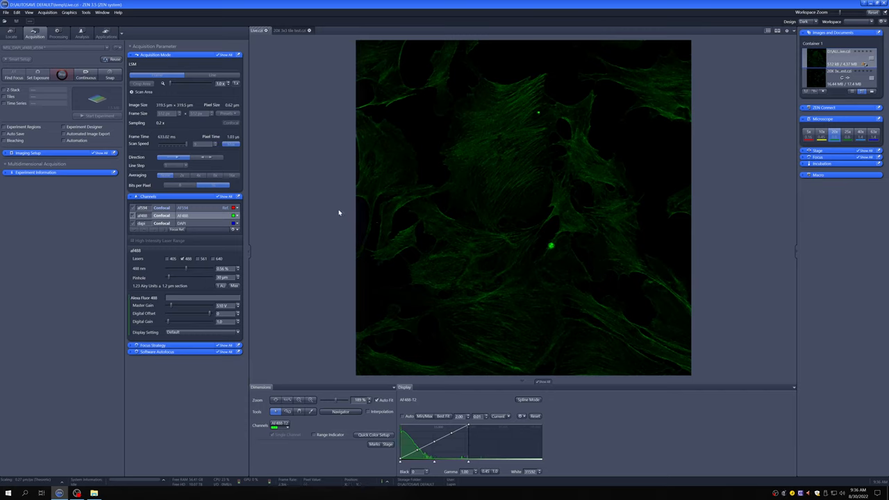
{"action": "mouse_move", "coordinate": [413, 204]}
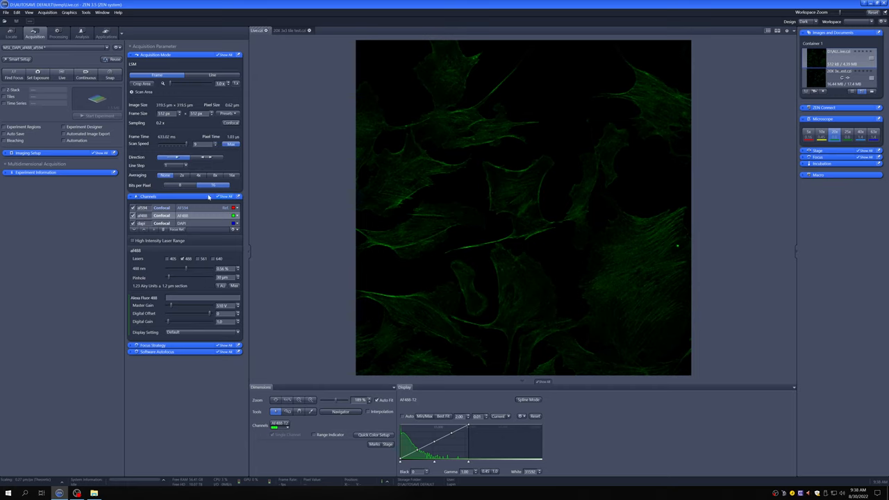
{"action": "mouse_move", "coordinate": [281, 194]}
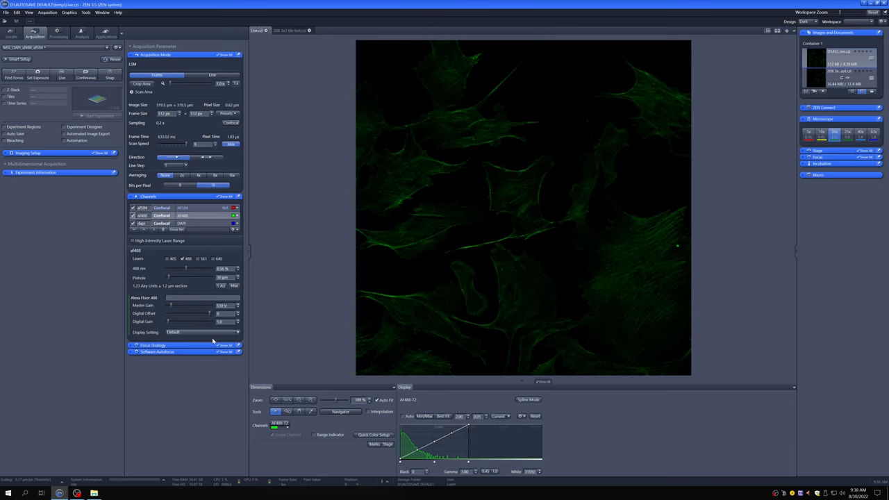
{"action": "mouse_move", "coordinate": [245, 313]}
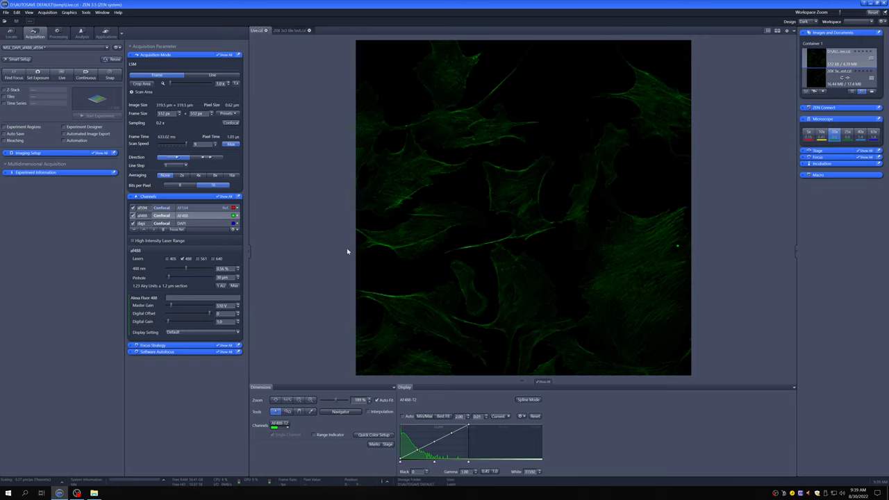
{"action": "mouse_move", "coordinate": [227, 73]}
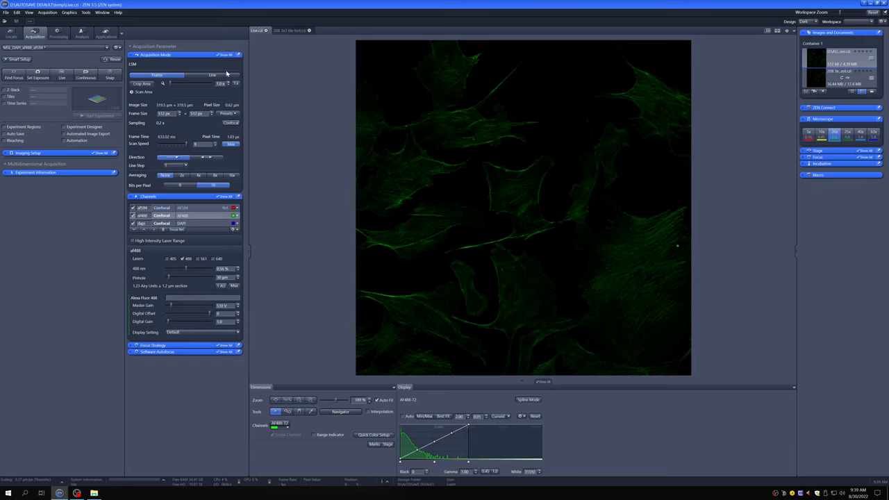